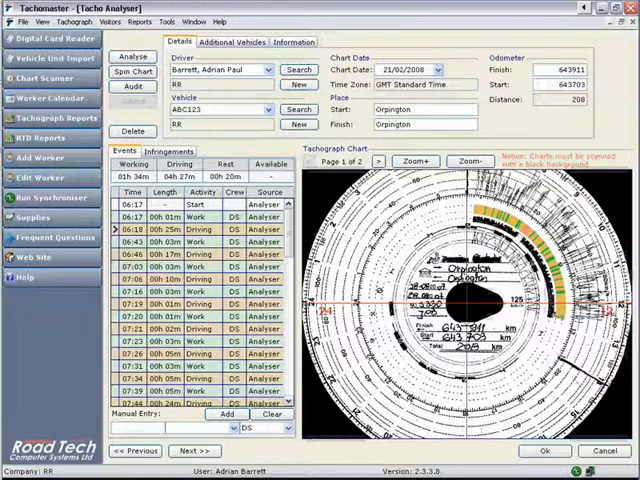
Tick the 'Chart time error - changed by Tachomaster' infringement in the General Chart Error list
left_click(168, 152)
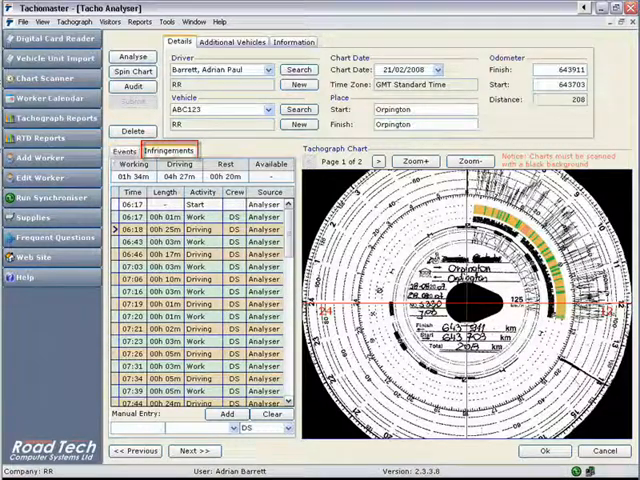
left_click(164, 152)
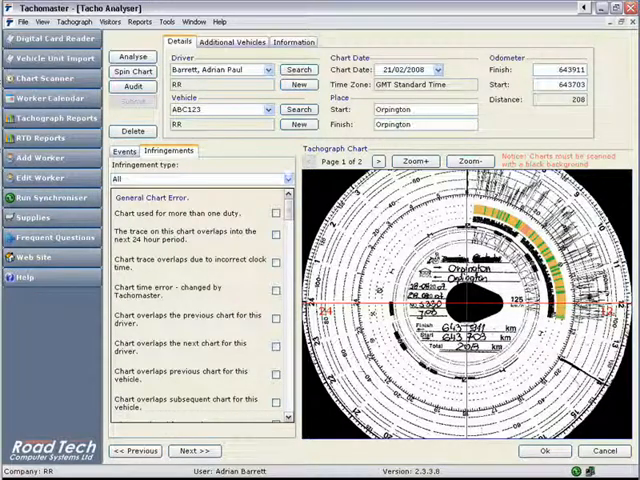
left_click(288, 178)
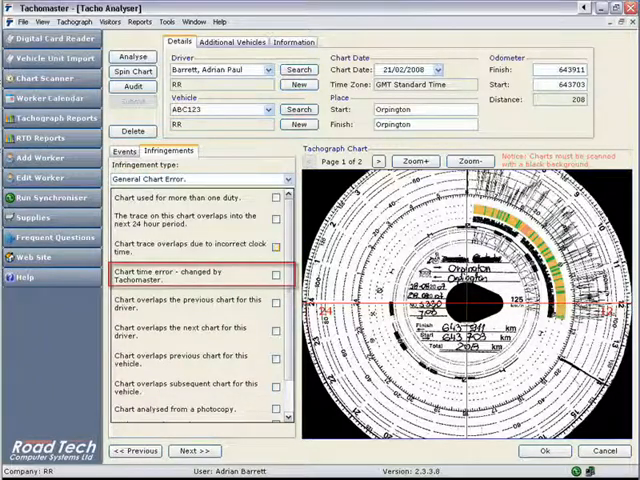
left_click(274, 274)
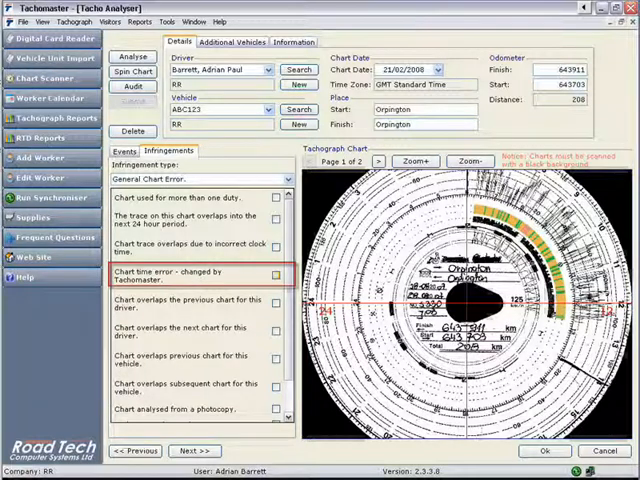
left_click(276, 274)
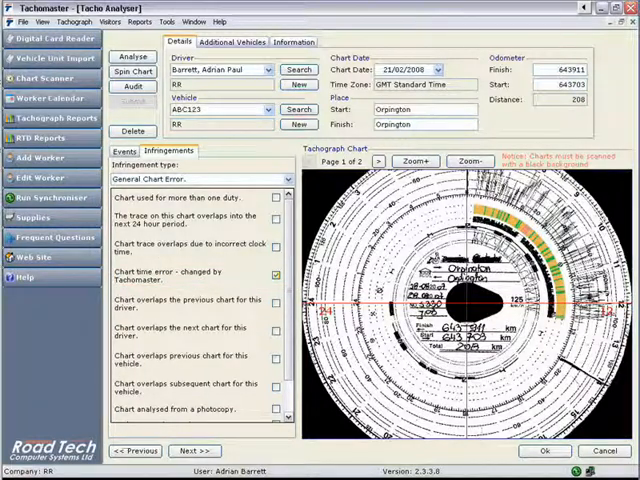